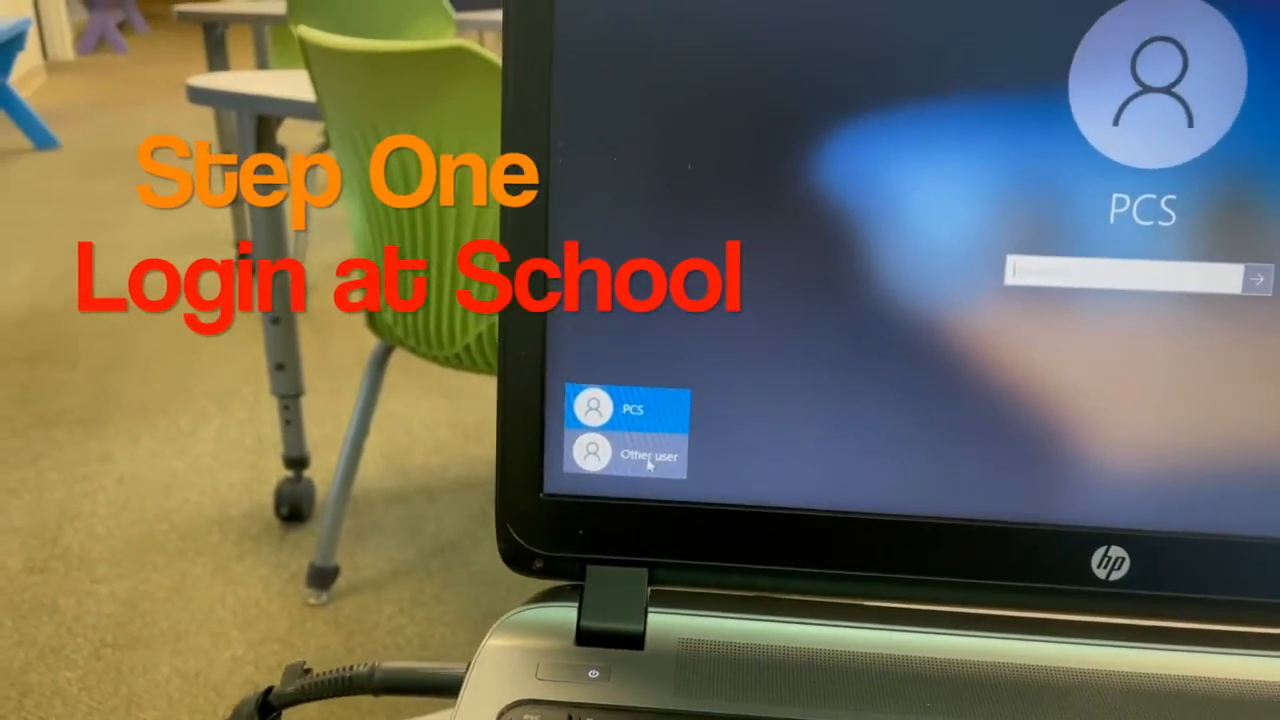
# Step: Choose the Other user account and enter the student username in the User name box
pyautogui.click(645, 453)
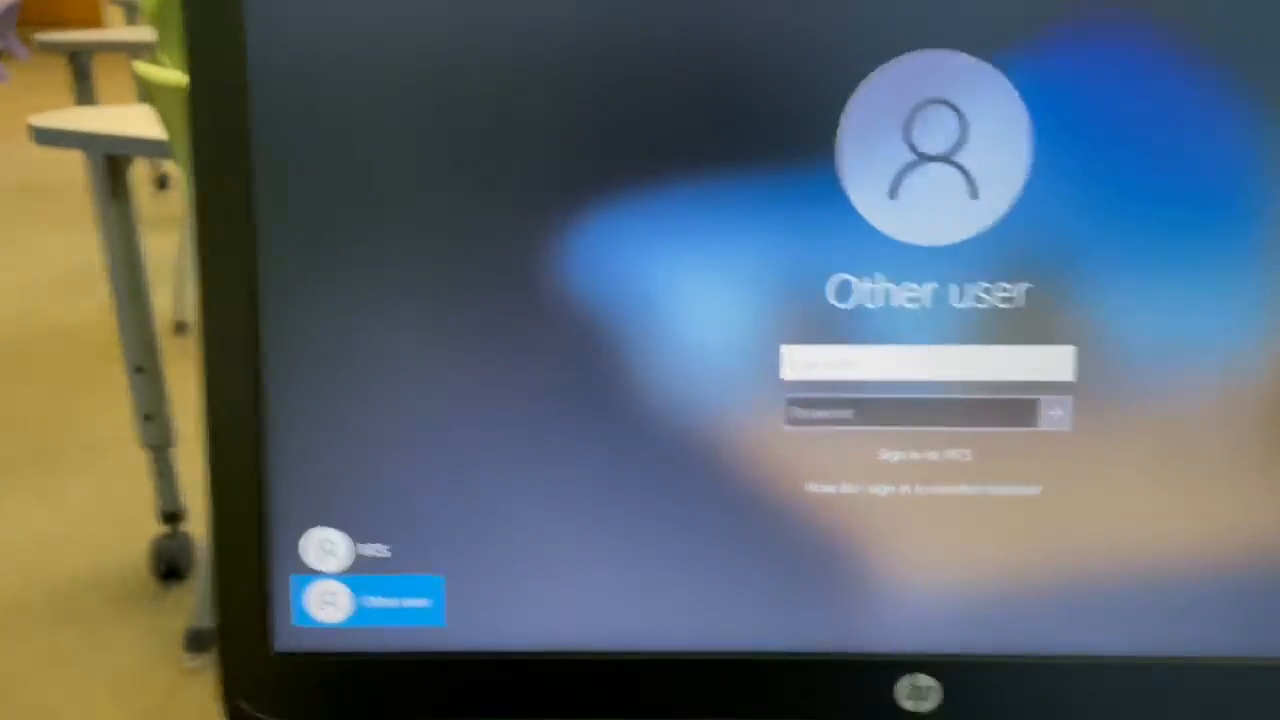
pyautogui.write('8')
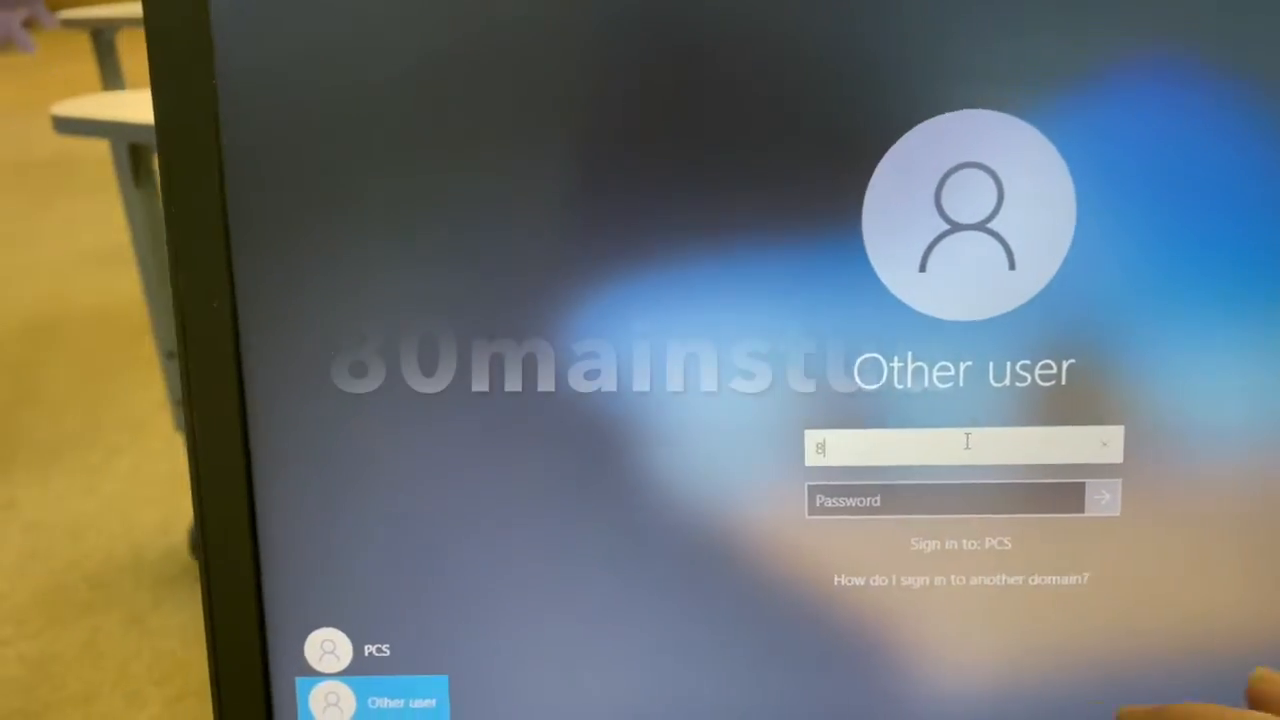
pyautogui.write('0m')
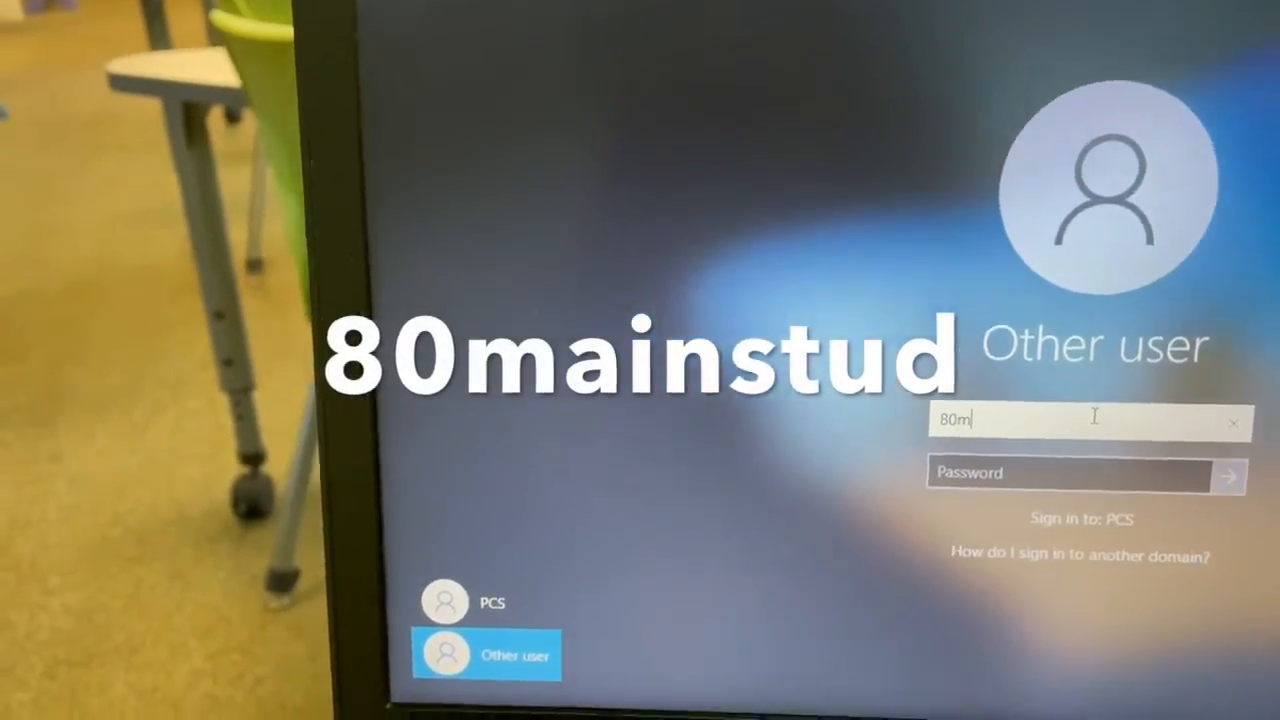
pyautogui.write('ains')
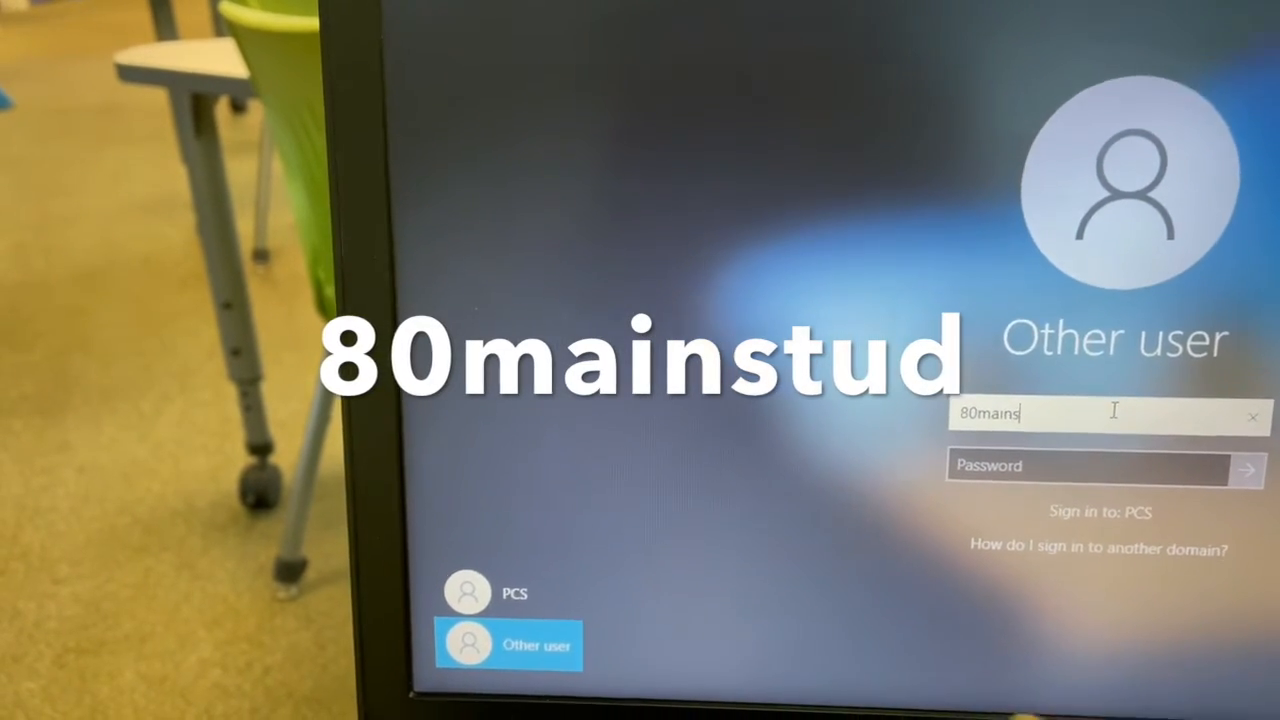
pyautogui.write('tud')
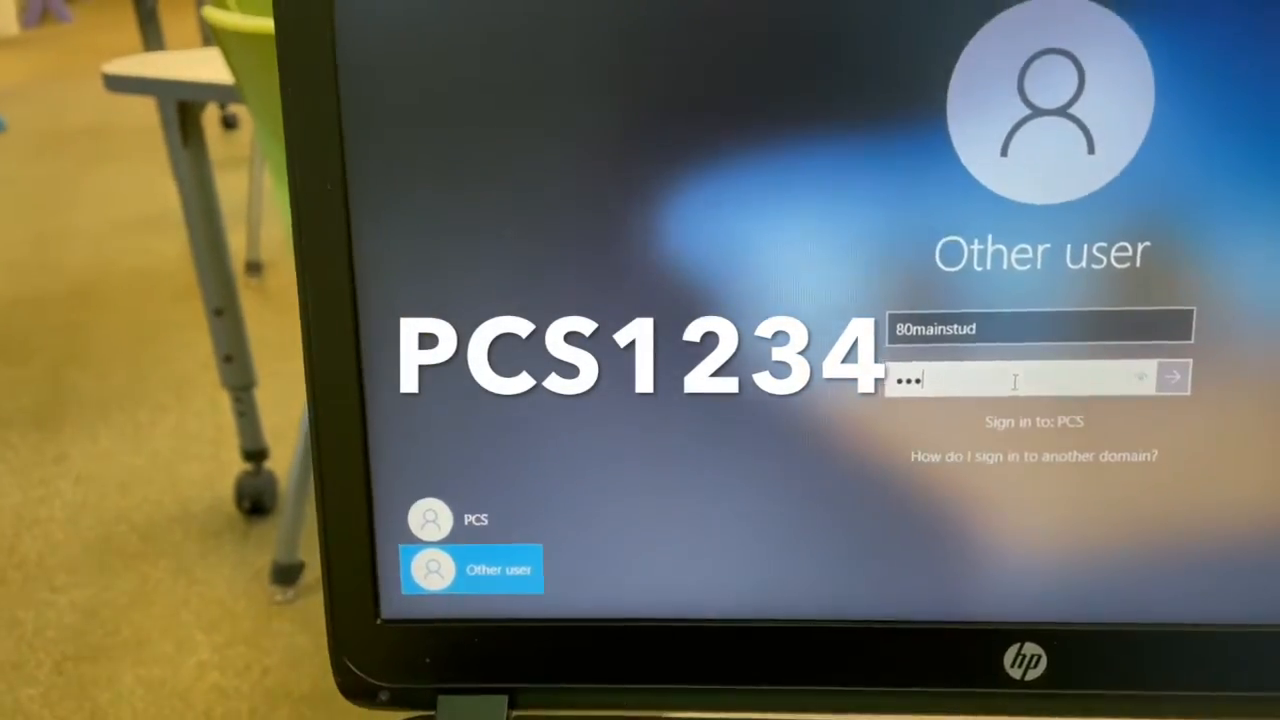
# Step: Type the student account's password in the Password box
pyautogui.write('••••')
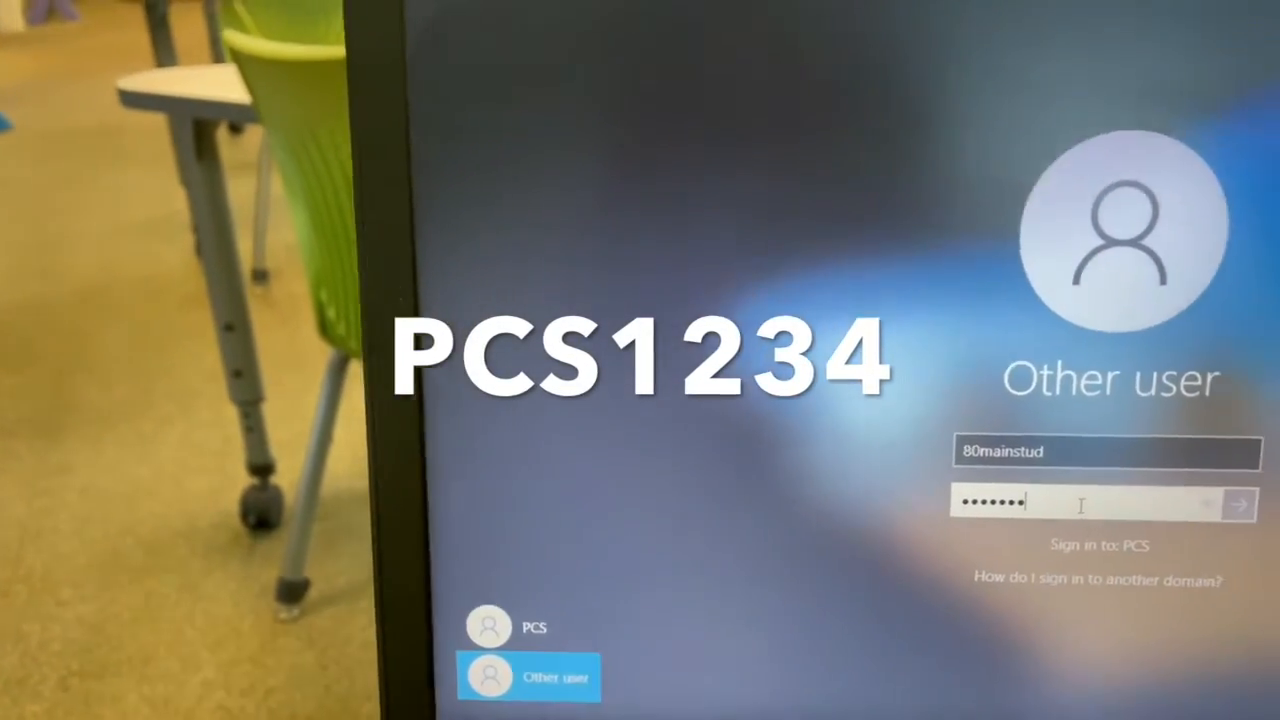